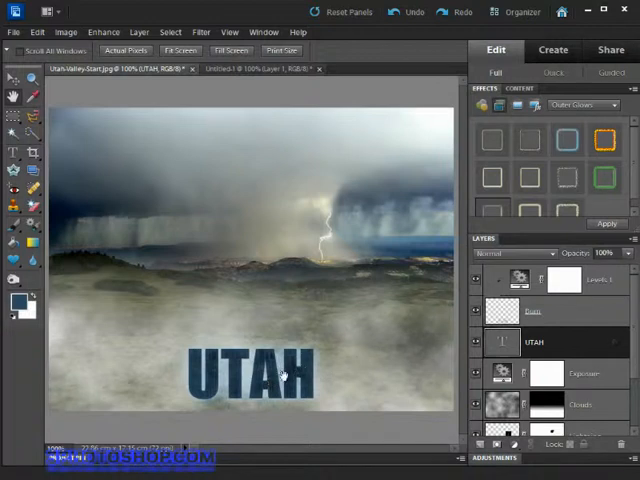
mouse_move(550, 208)
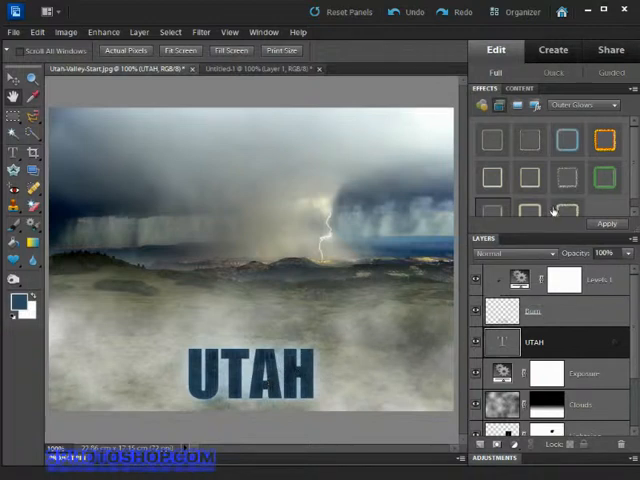
Duplicate the Lightning layer to the top of the stack and delete the copy's layer mask.
click(488, 88)
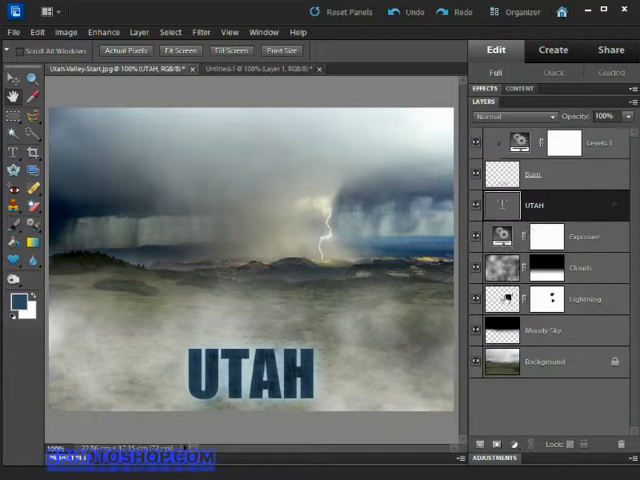
click(584, 300)
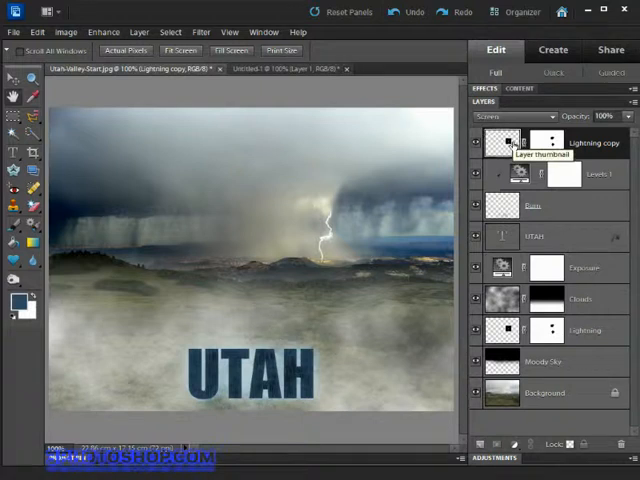
mouse_move(548, 142)
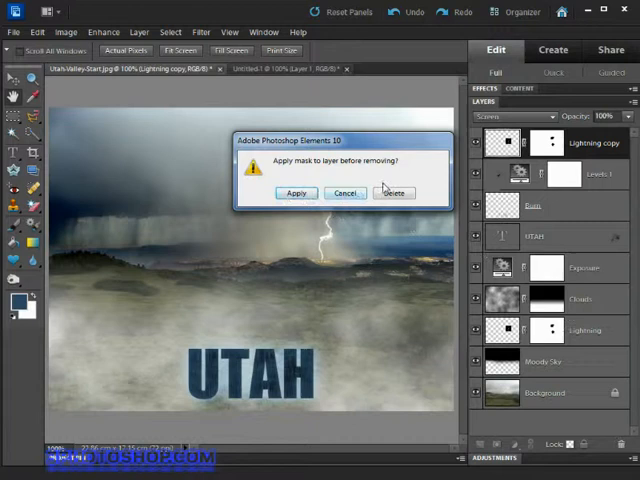
click(392, 192)
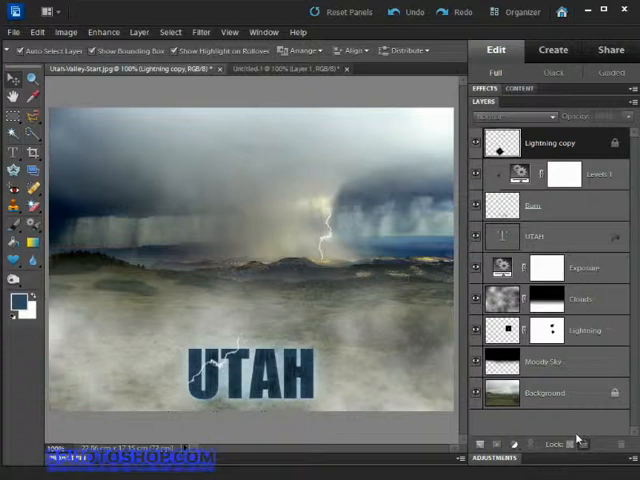
mouse_move(502, 148)
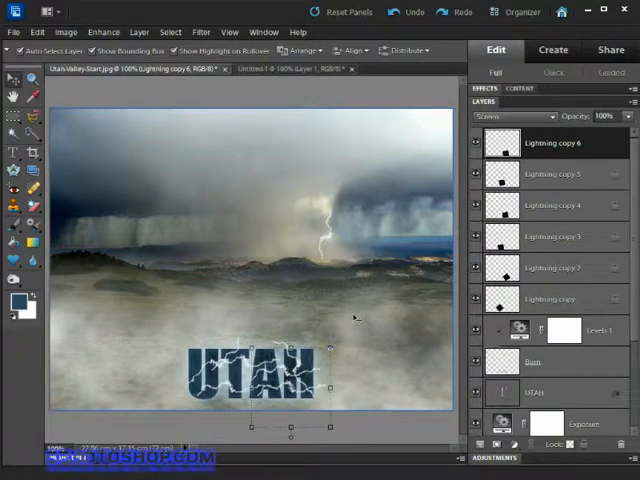
mouse_move(372, 280)
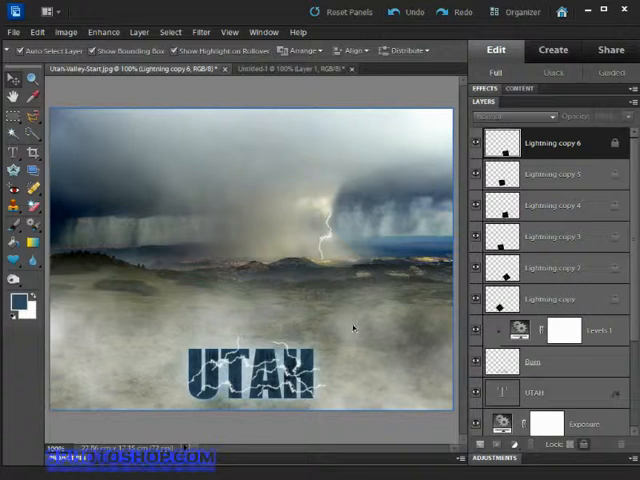
mouse_move(358, 336)
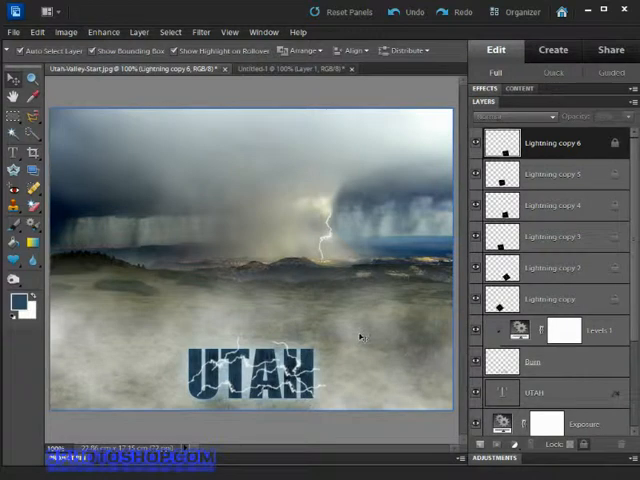
mouse_move(348, 338)
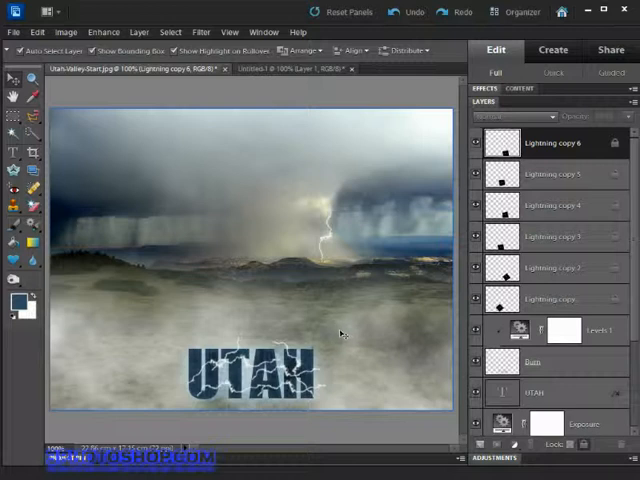
mouse_move(368, 352)
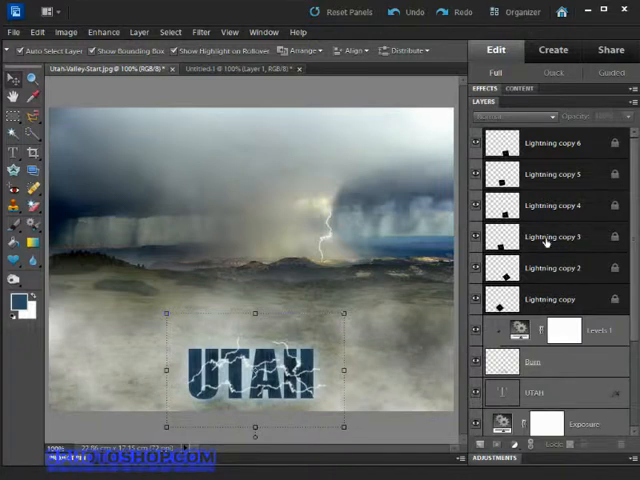
Merge the selected Lightning copy layers into one layer via the layer context menu.
right_click(544, 236)
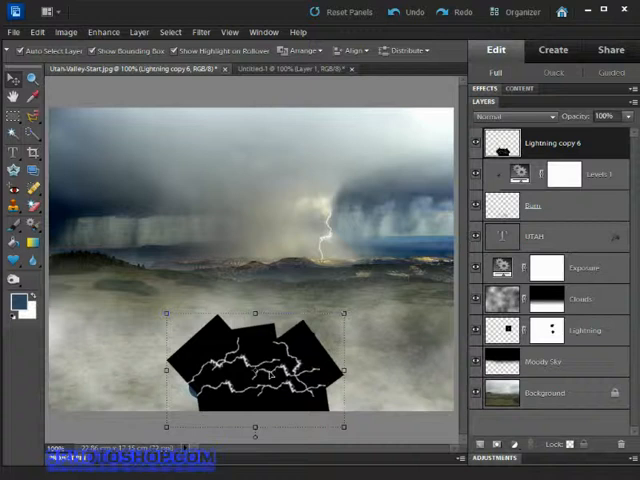
mouse_move(272, 378)
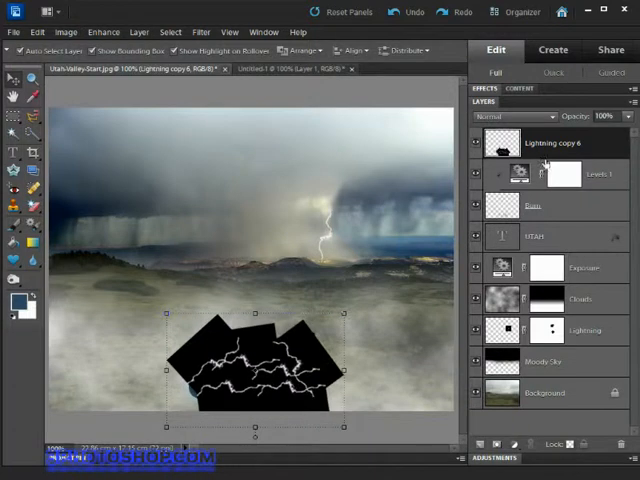
Set the merged lightning layer's blend mode to Screen so its black backdrop vanishes.
click(518, 116)
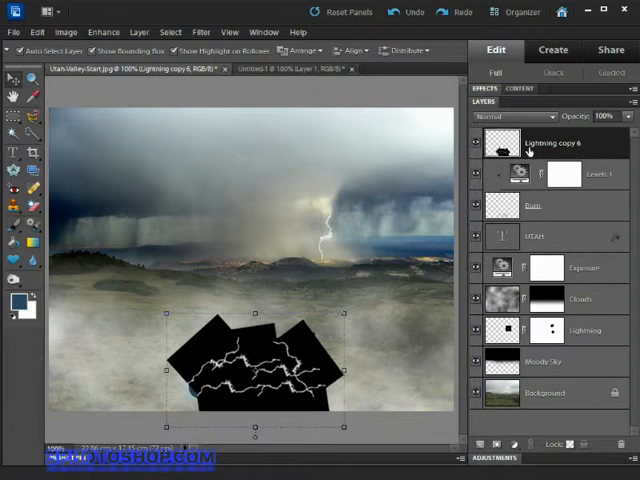
click(504, 116)
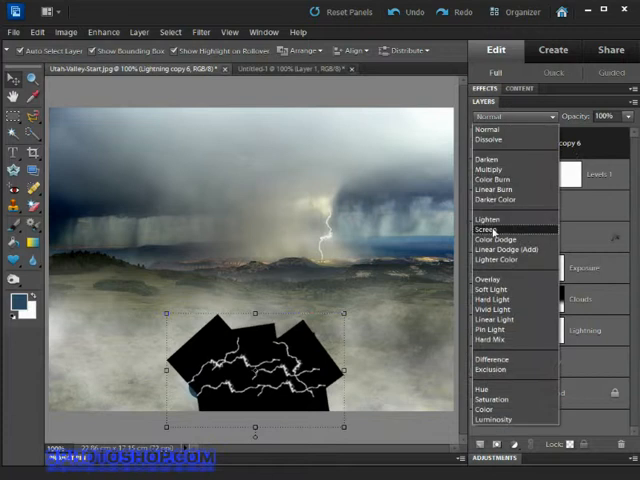
click(488, 228)
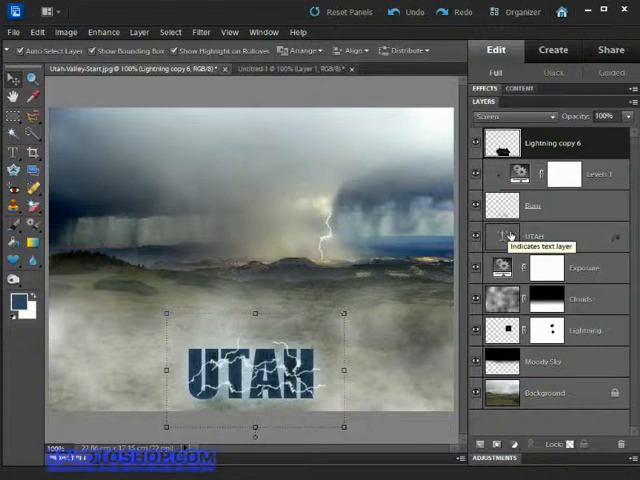
mouse_move(512, 204)
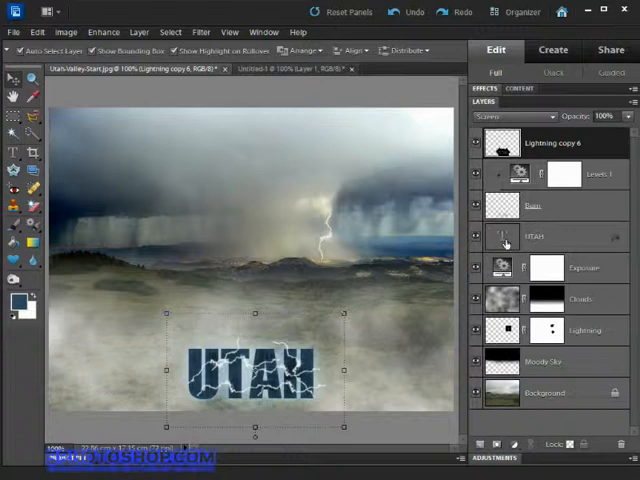
mouse_move(504, 240)
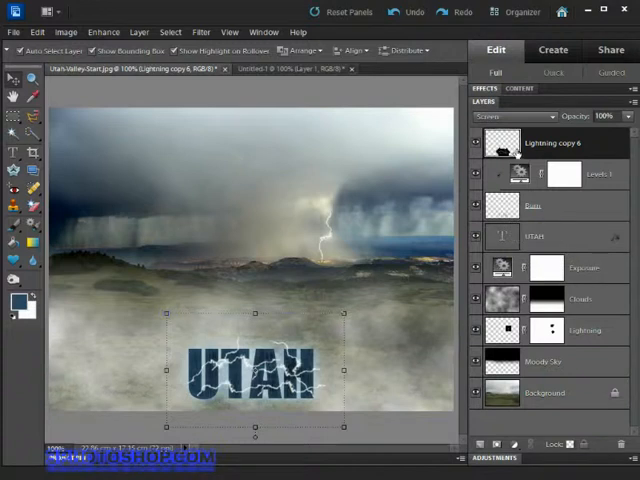
Load the UTAH letters as a selection and add it as a layer mask on the merged lightning.
click(534, 236)
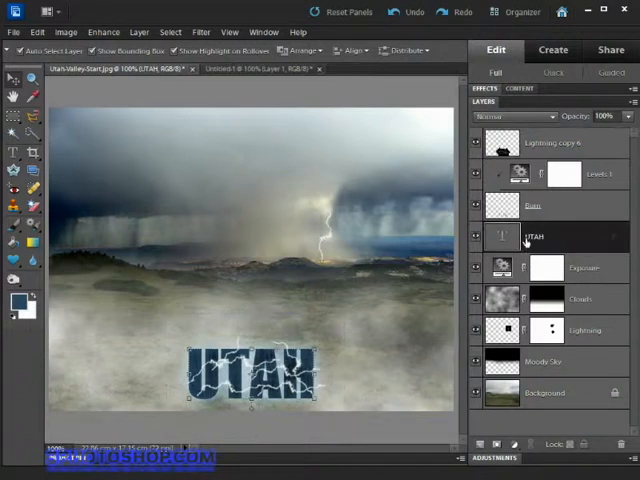
mouse_move(500, 236)
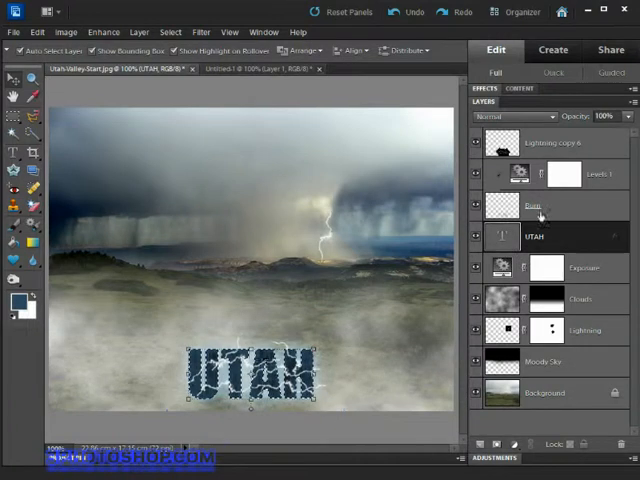
click(556, 144)
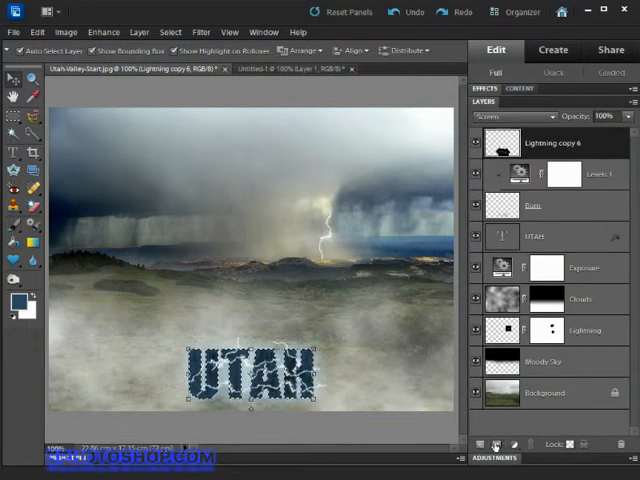
mouse_move(508, 444)
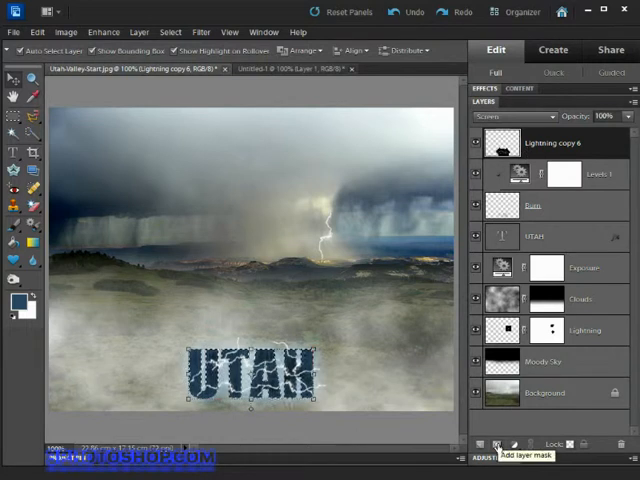
click(496, 444)
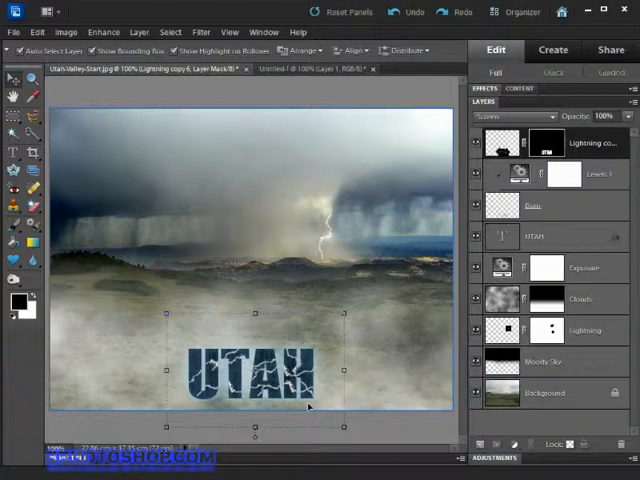
mouse_move(404, 372)
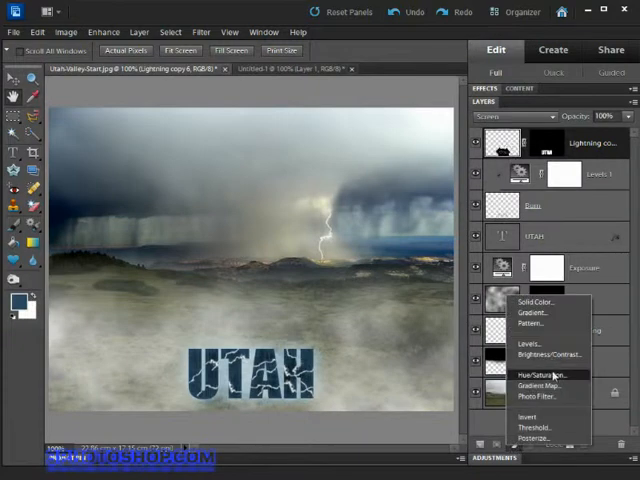
Add a Hue/Saturation adjustment layer and drag the Hue slider to tint the lightning blue.
click(540, 376)
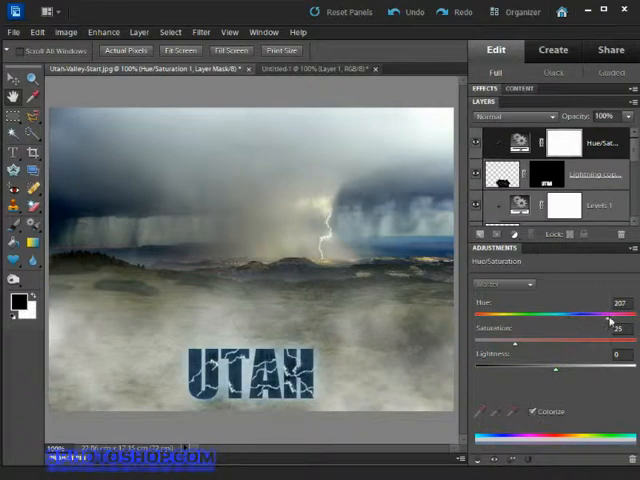
drag(610, 316, 536, 316)
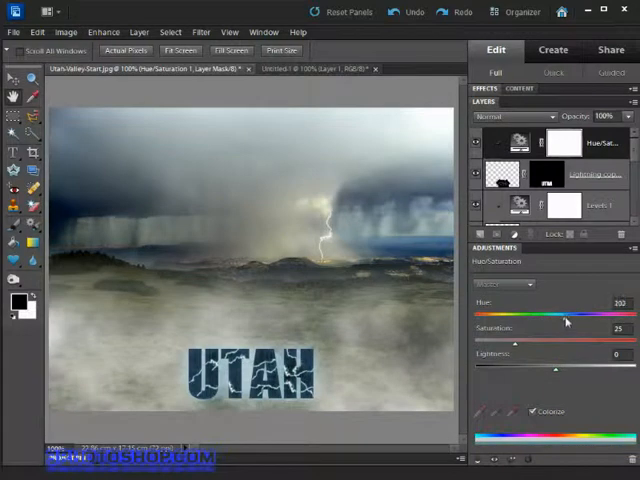
drag(548, 320, 580, 320)
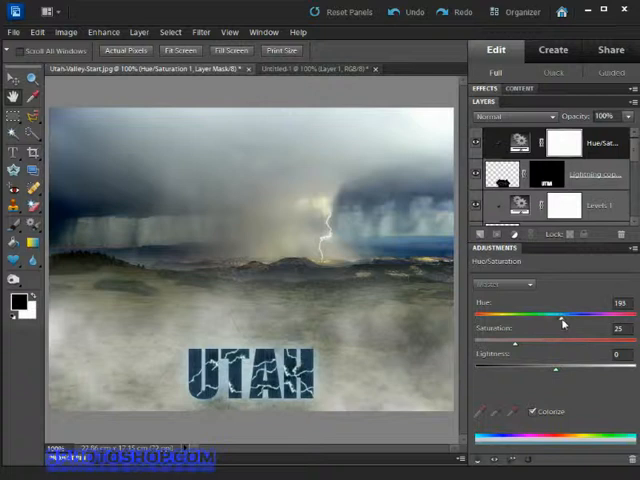
drag(564, 324, 600, 324)
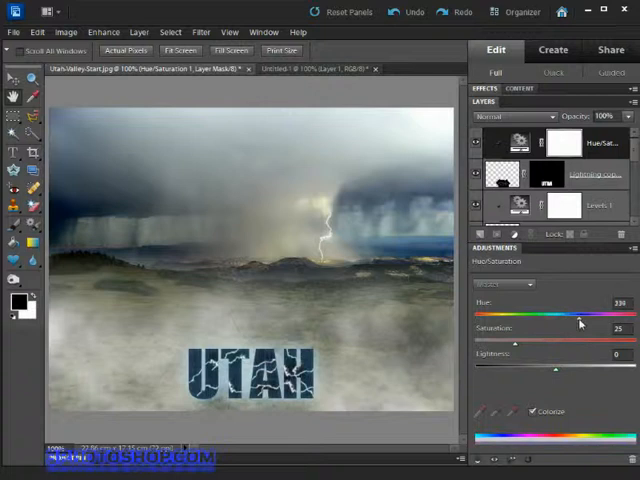